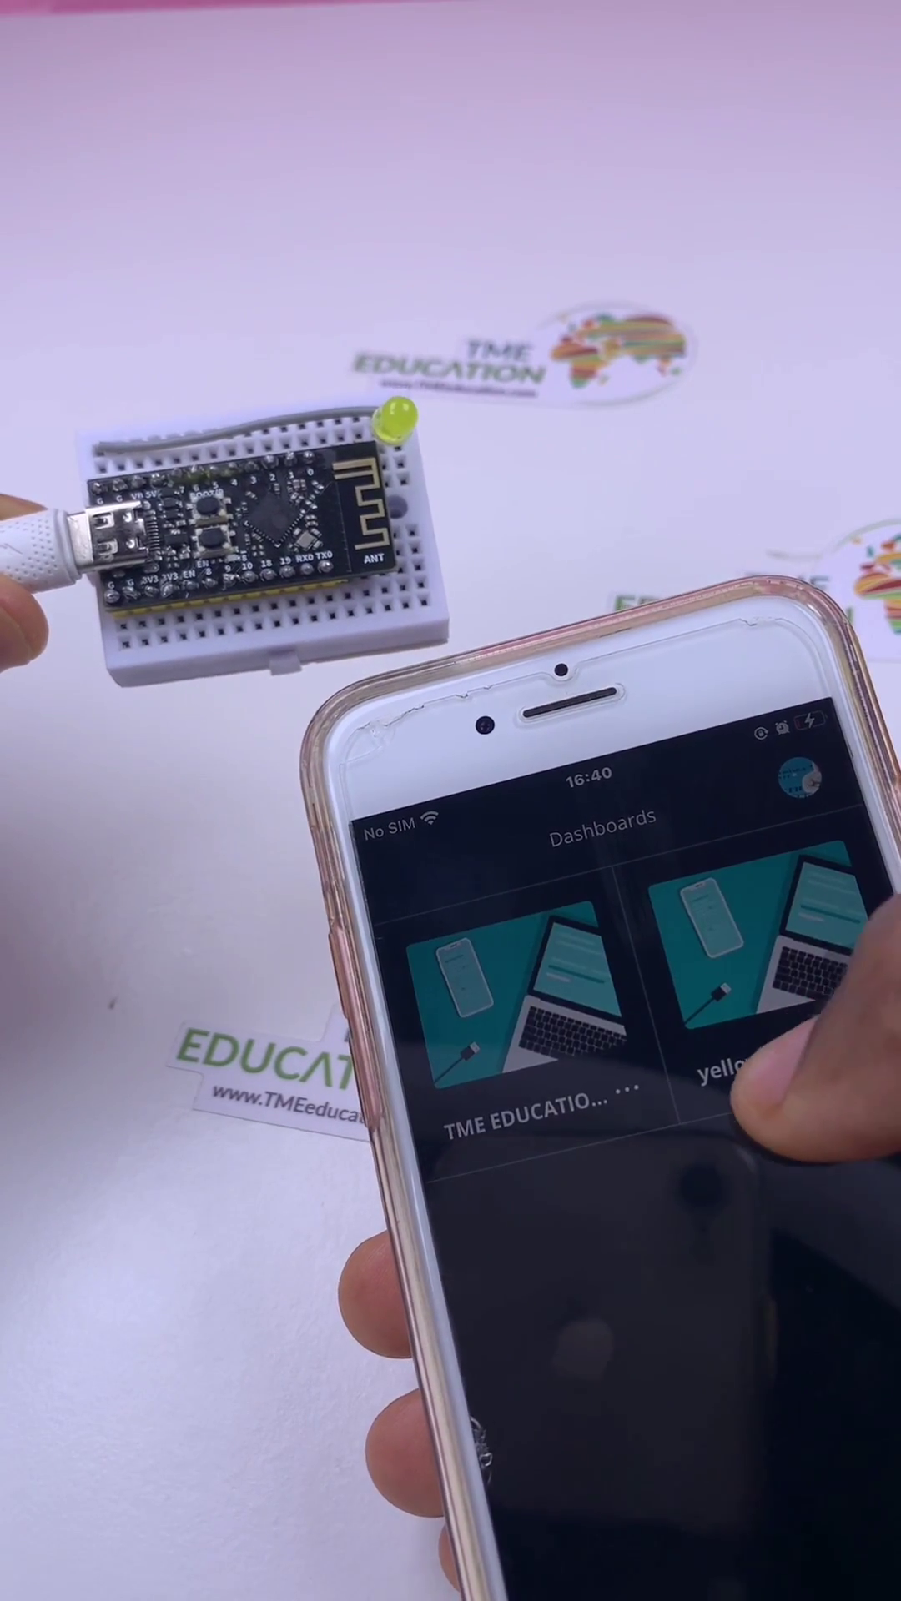
# - Open the yellowLight dashboard tile to show its Switch control, currently OFF
pyautogui.click(727, 1001)
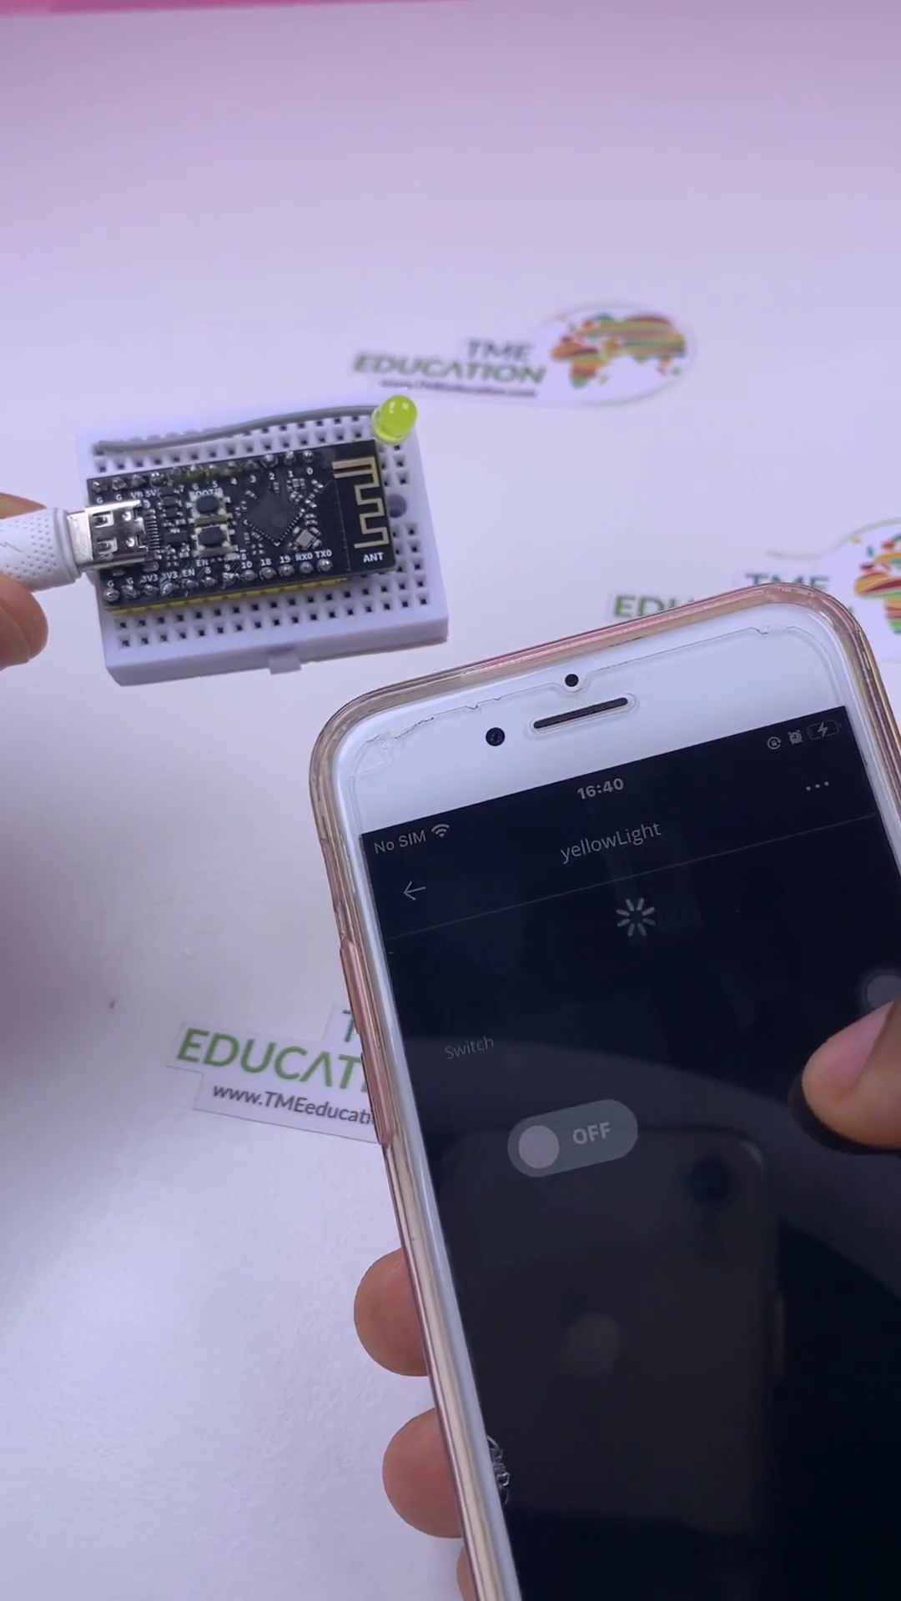